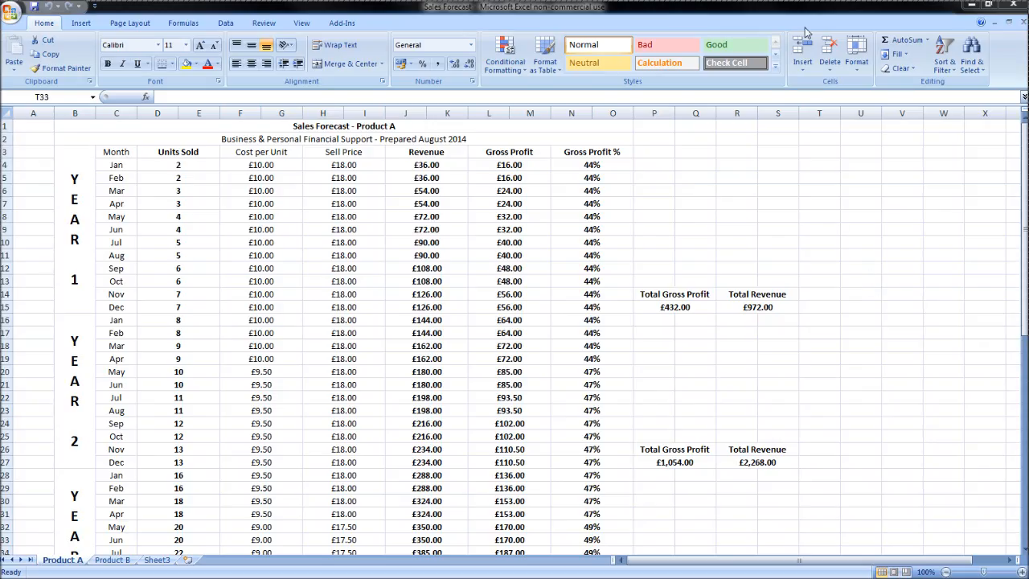
Reveal that Year 1 September revenue of £108.00 is sell price times units sold (=H12*D12)
click(820, 540)
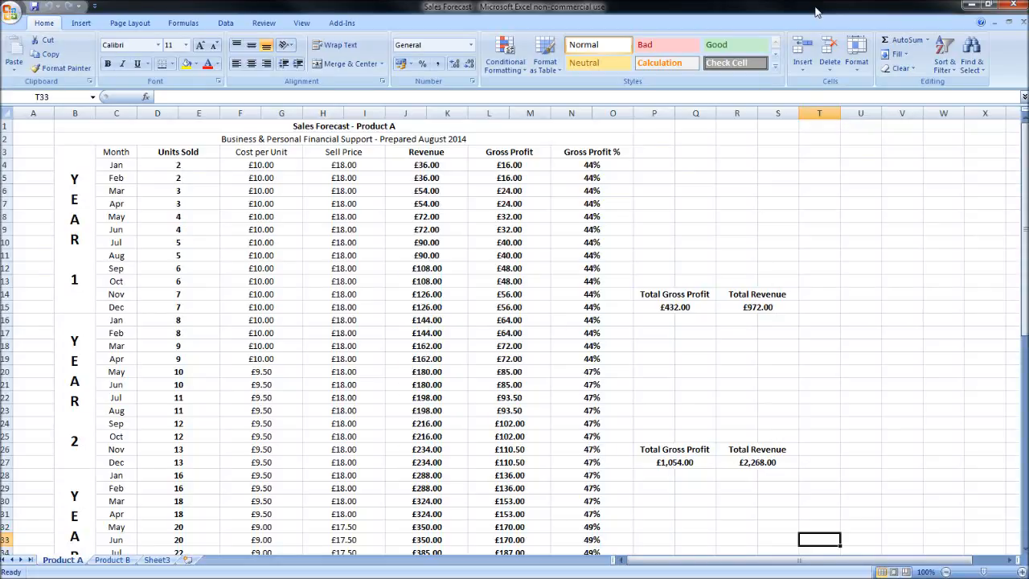
mouse_move(178, 254)
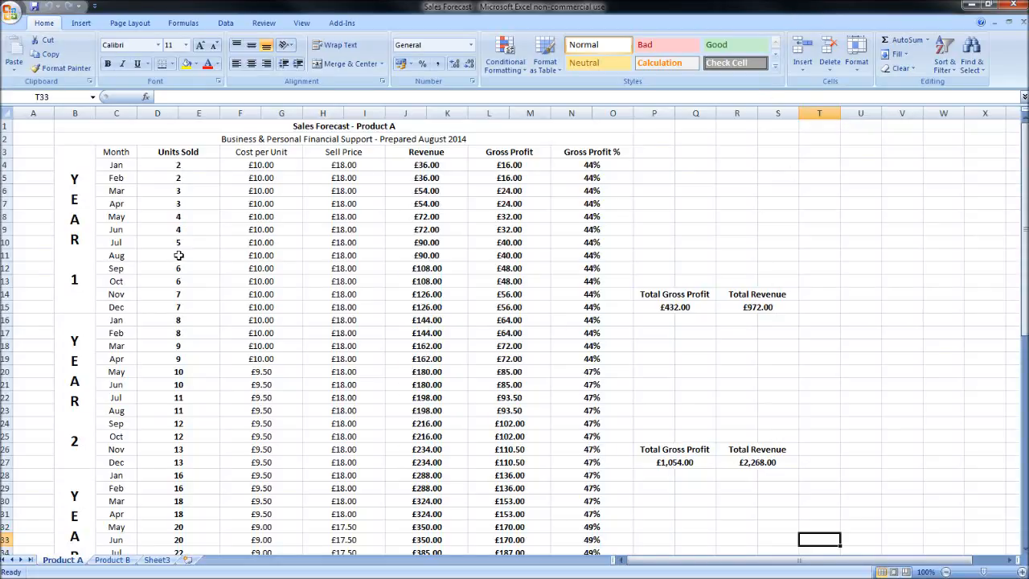
mouse_move(341, 209)
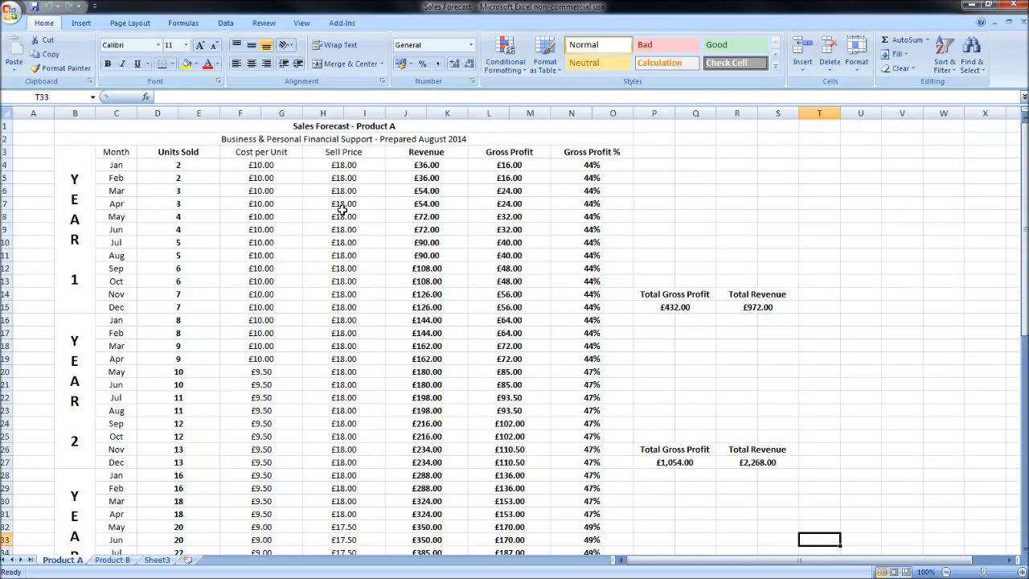
mouse_move(758, 264)
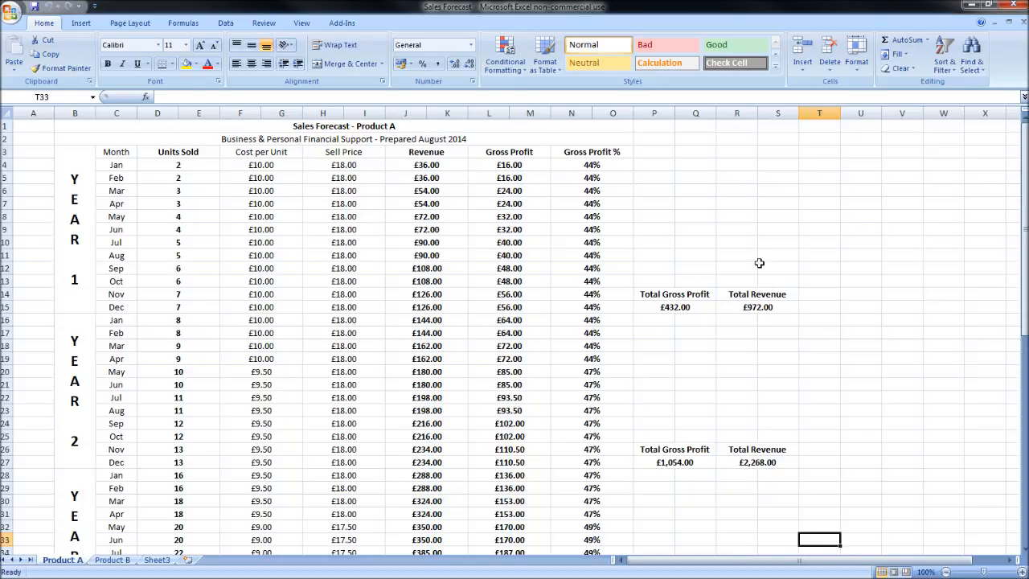
click(425, 267)
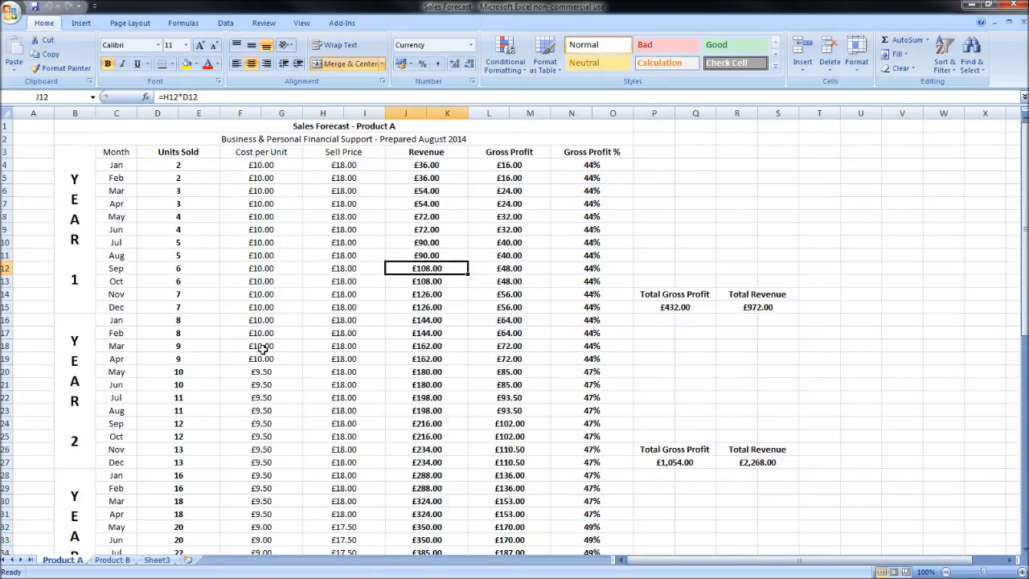
mouse_move(511, 474)
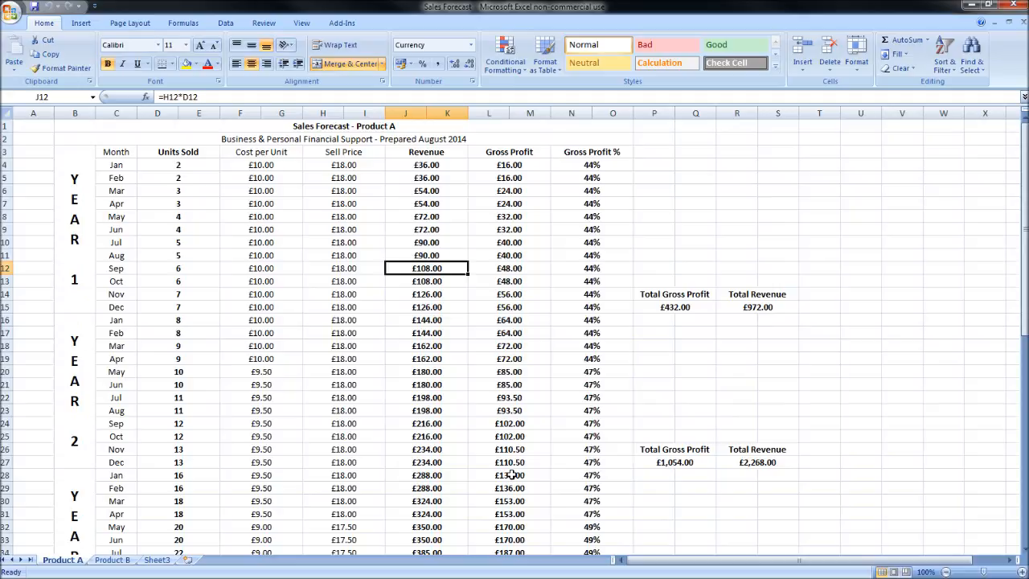
mouse_move(604, 469)
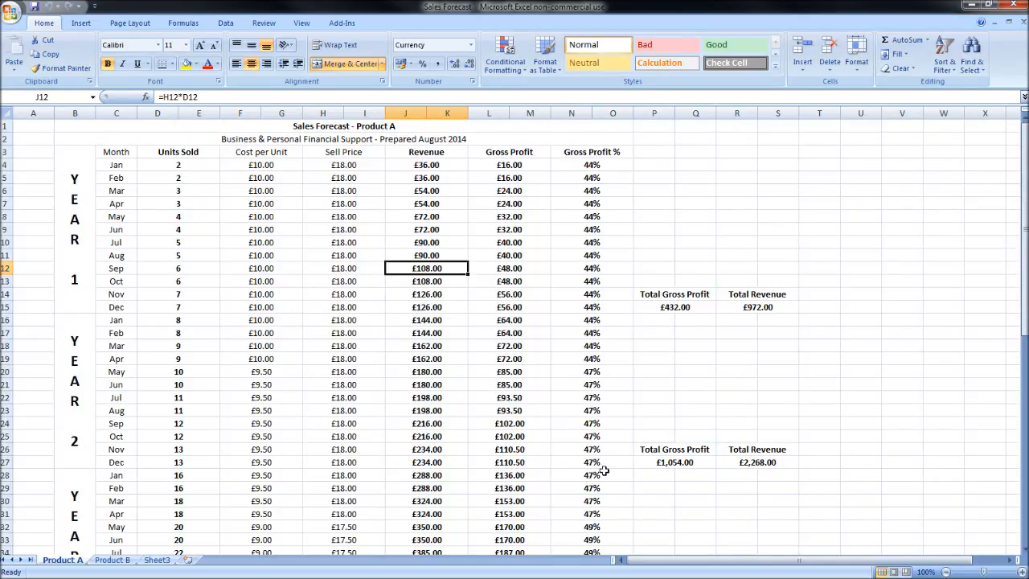
mouse_move(692, 275)
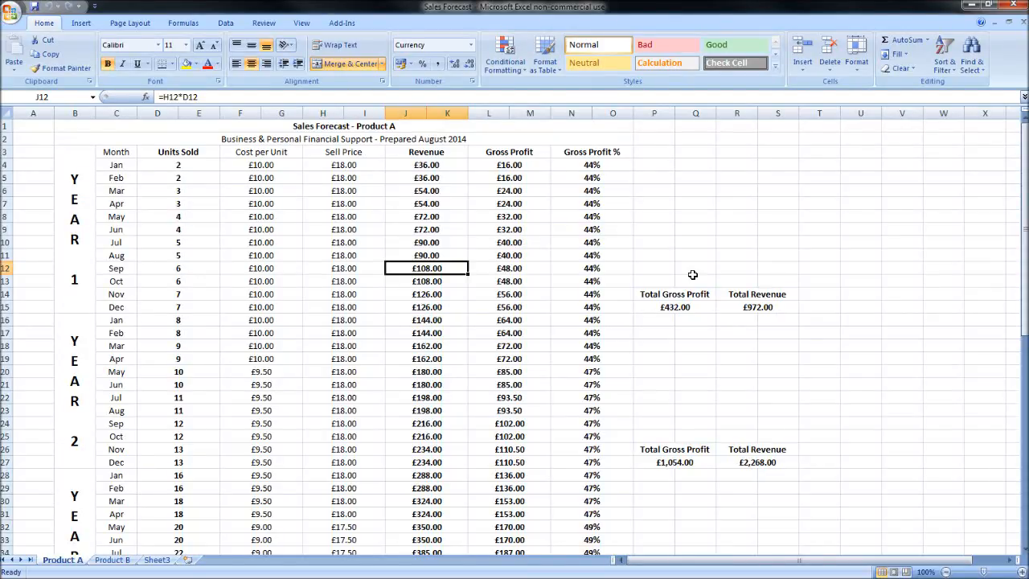
mouse_move(366, 228)
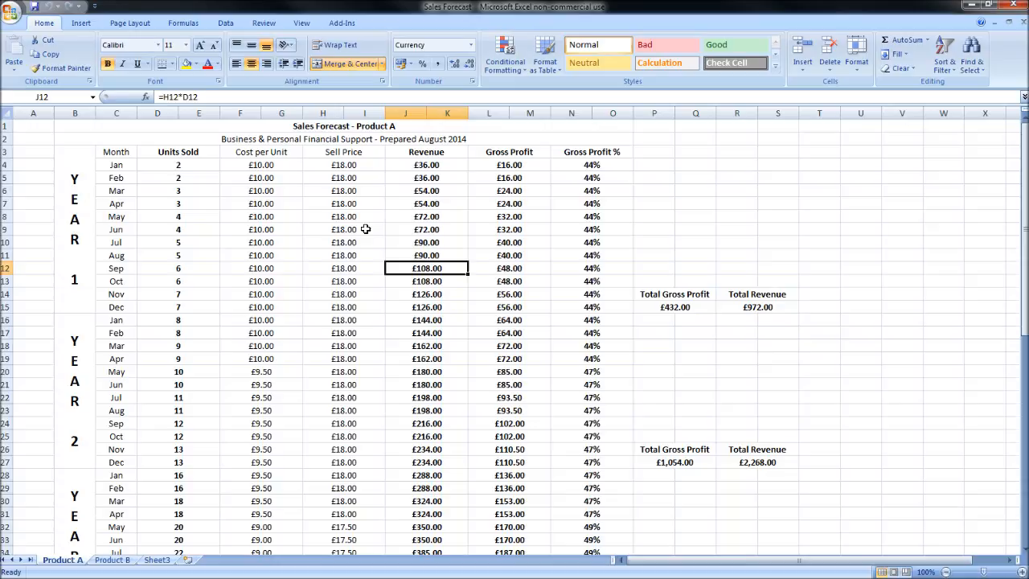
mouse_move(924, 356)
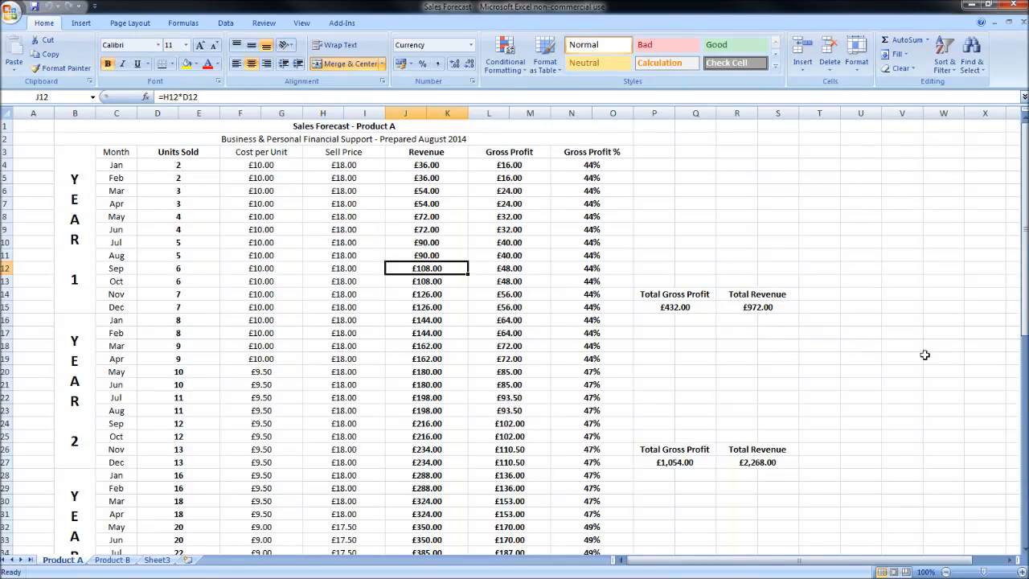
mouse_move(826, 302)
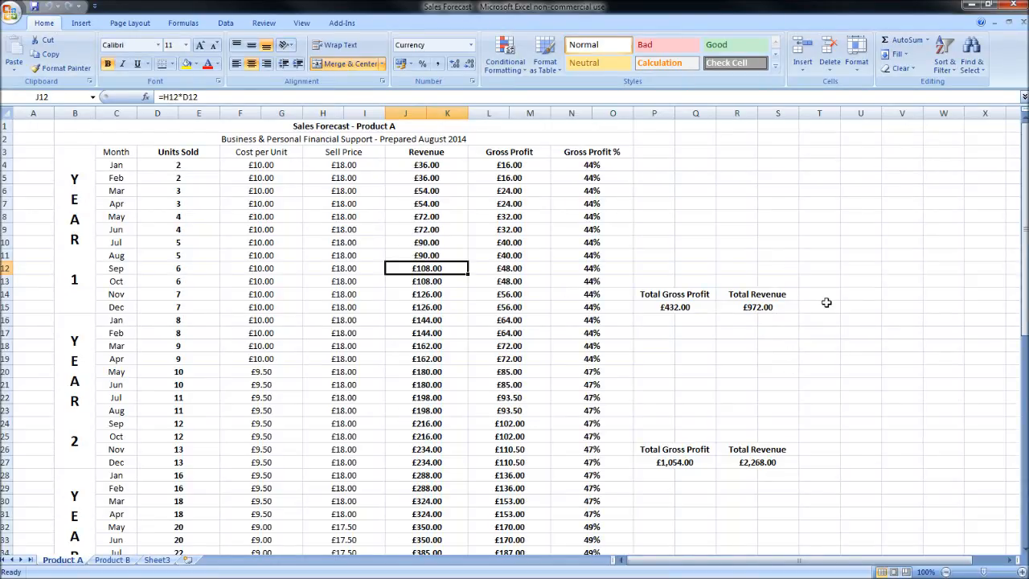